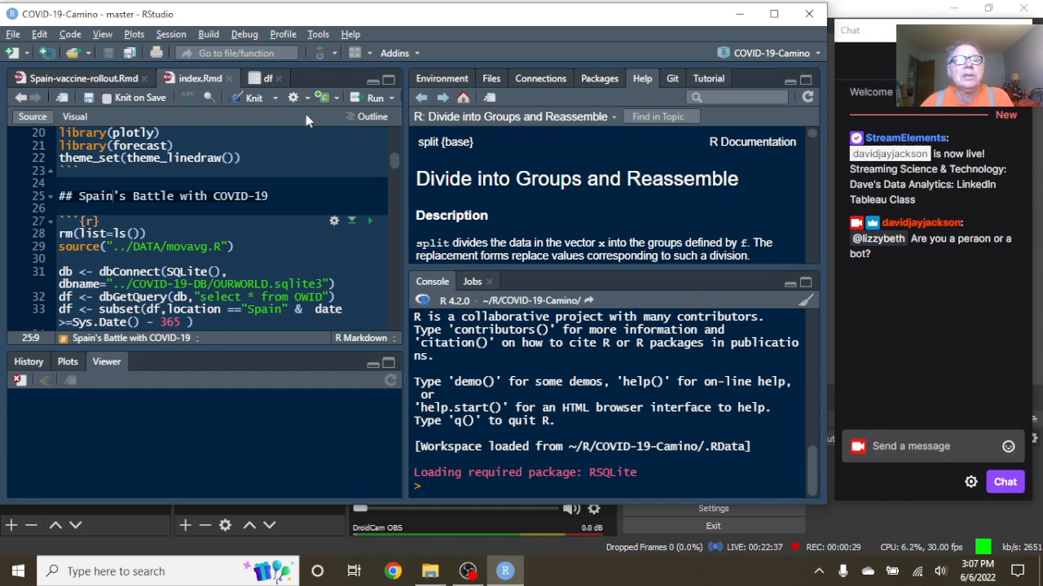
Knit index.Rmd to render the 'Spain: Battle With COVID-19' HTML report.
click(254, 98)
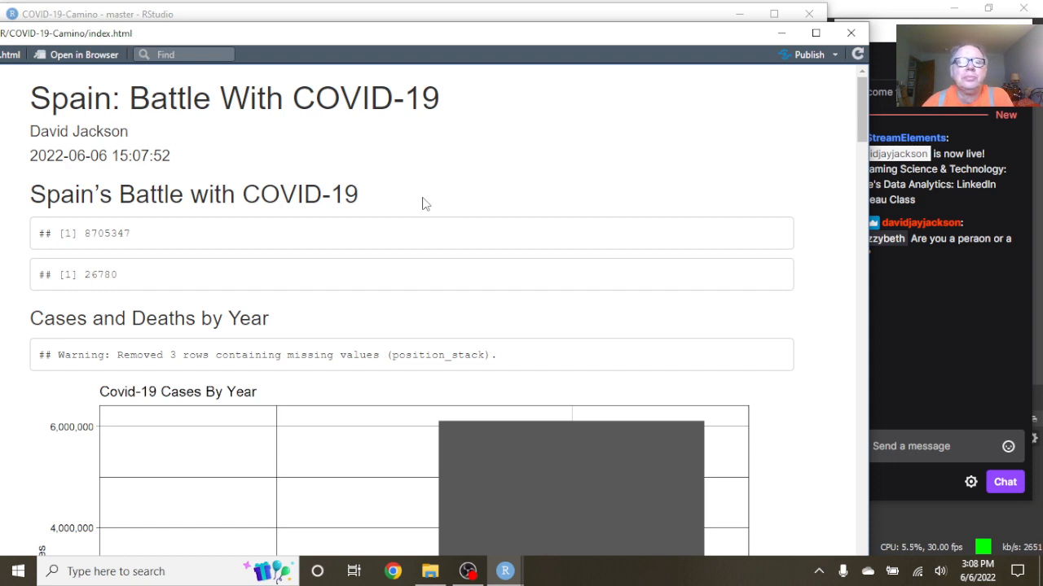
mouse_move(186, 225)
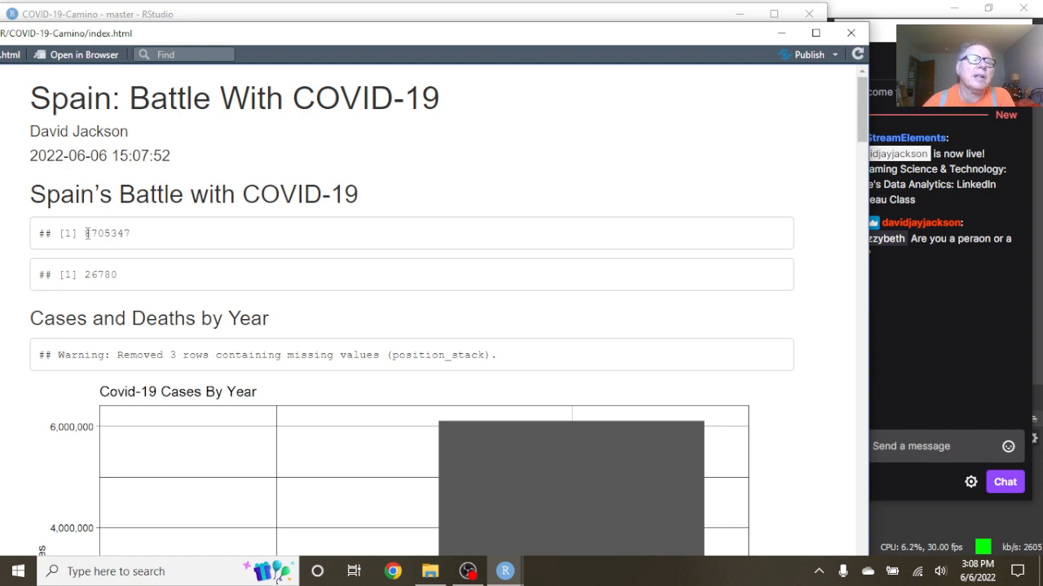
mouse_move(140, 277)
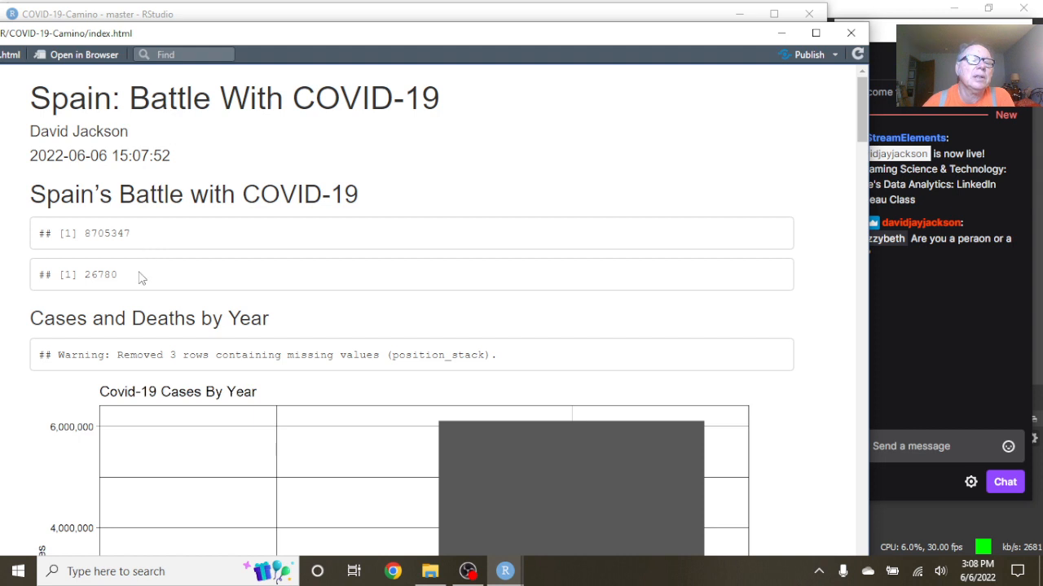
Scroll through the Covid-19 Cases By Year and Deaths By Year charts for 2021 and 2022.
scroll(down, 3)
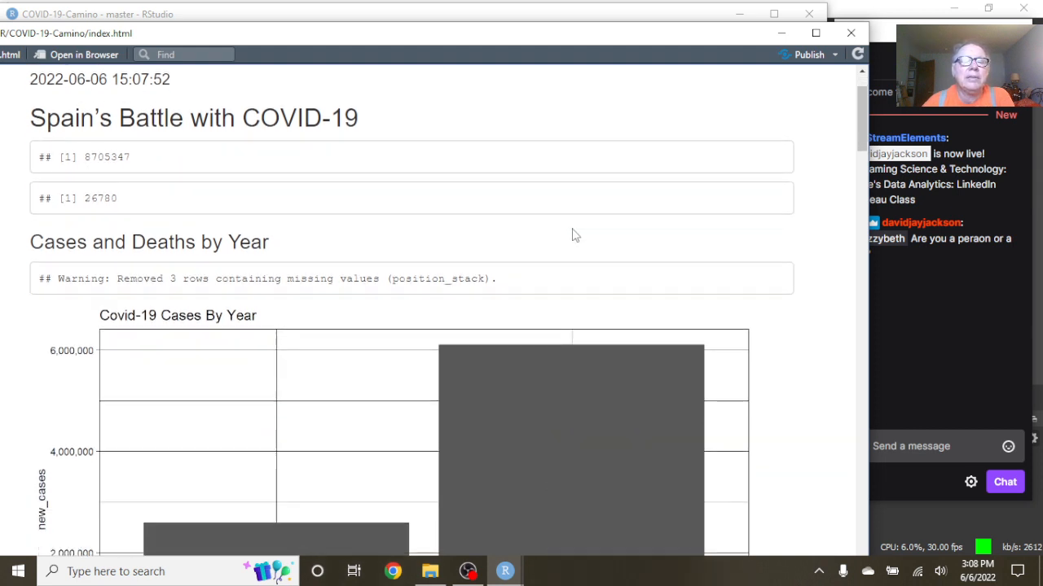
scroll(down, 3)
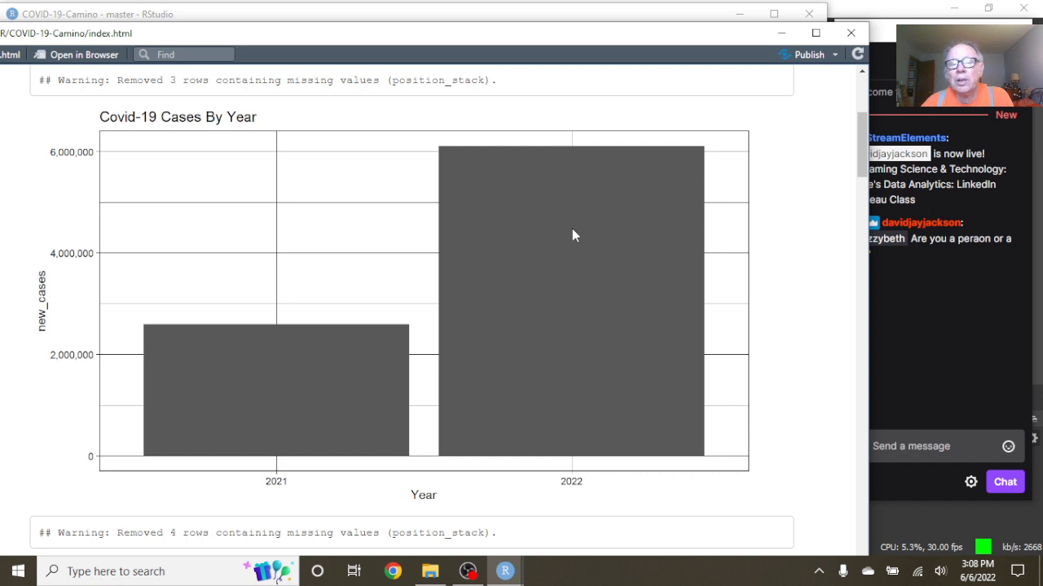
scroll(down, 3)
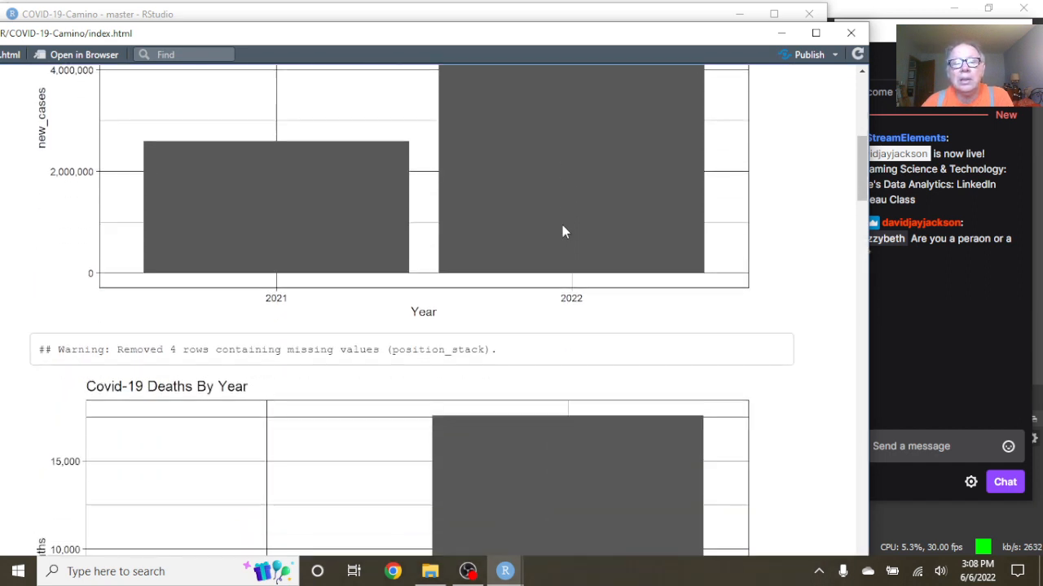
scroll(down, 3)
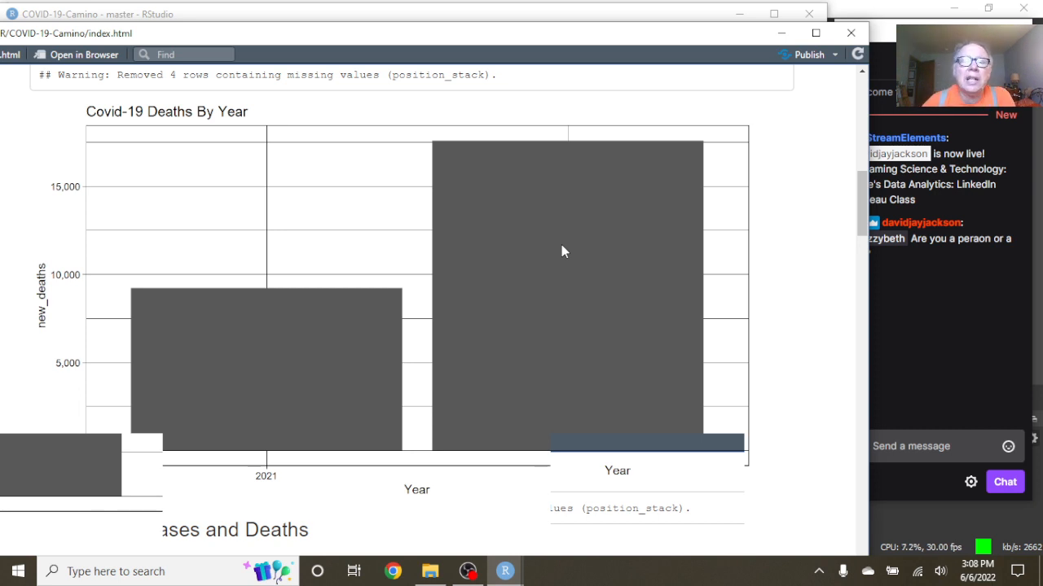
mouse_move(560, 277)
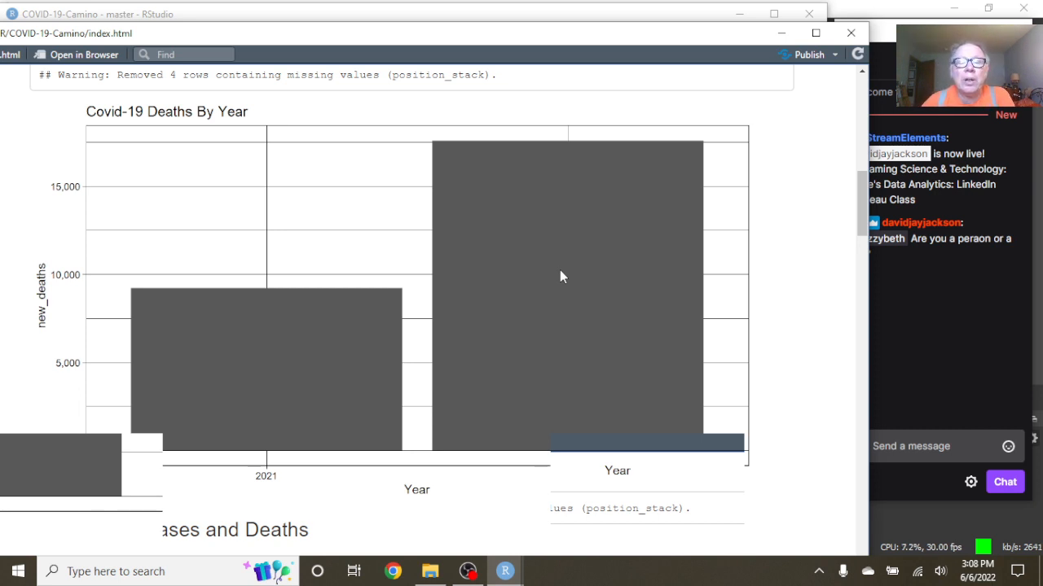
scroll(down, 3)
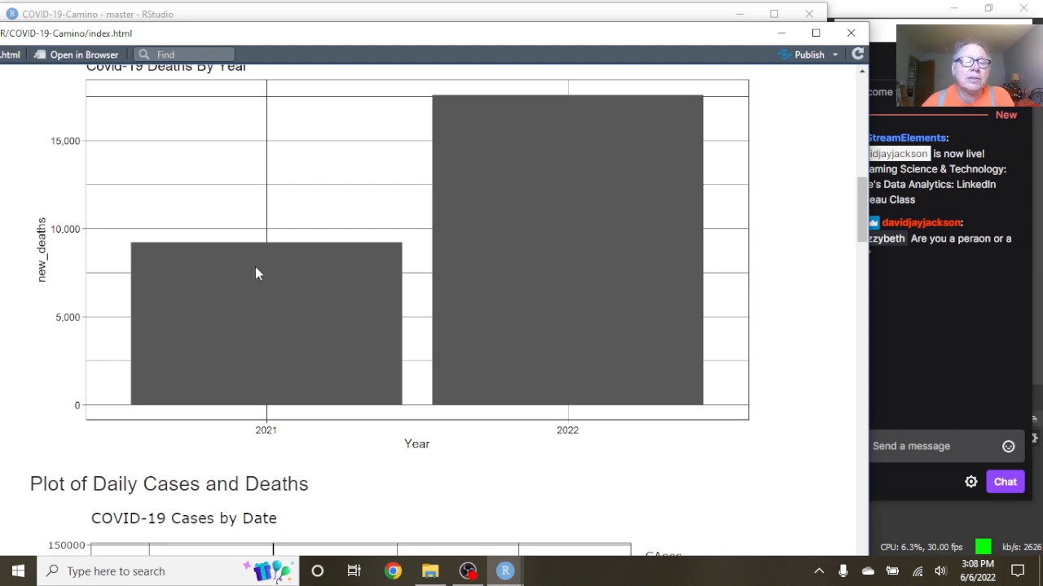
scroll(down, 3)
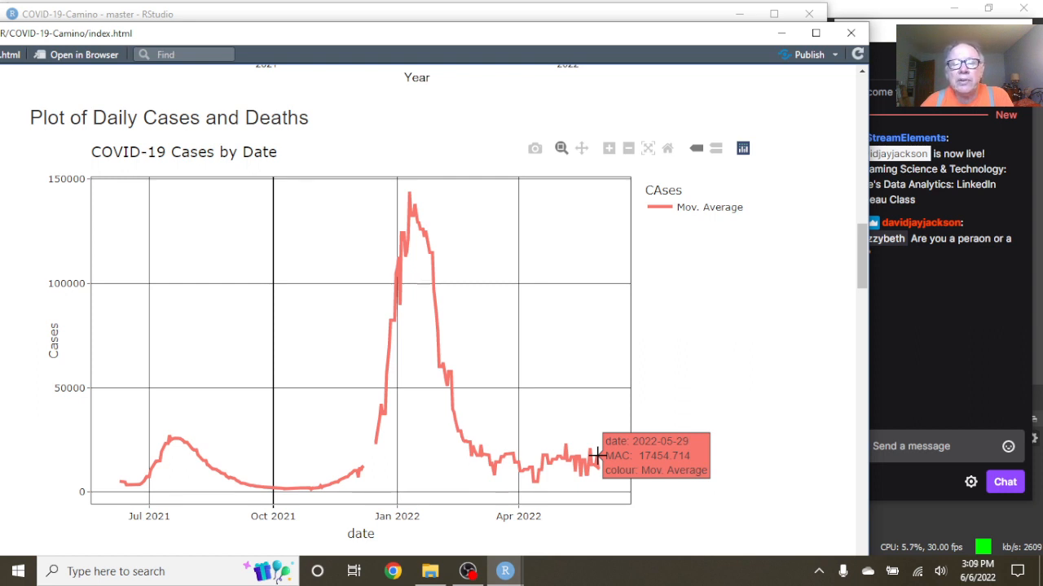
mouse_move(560, 375)
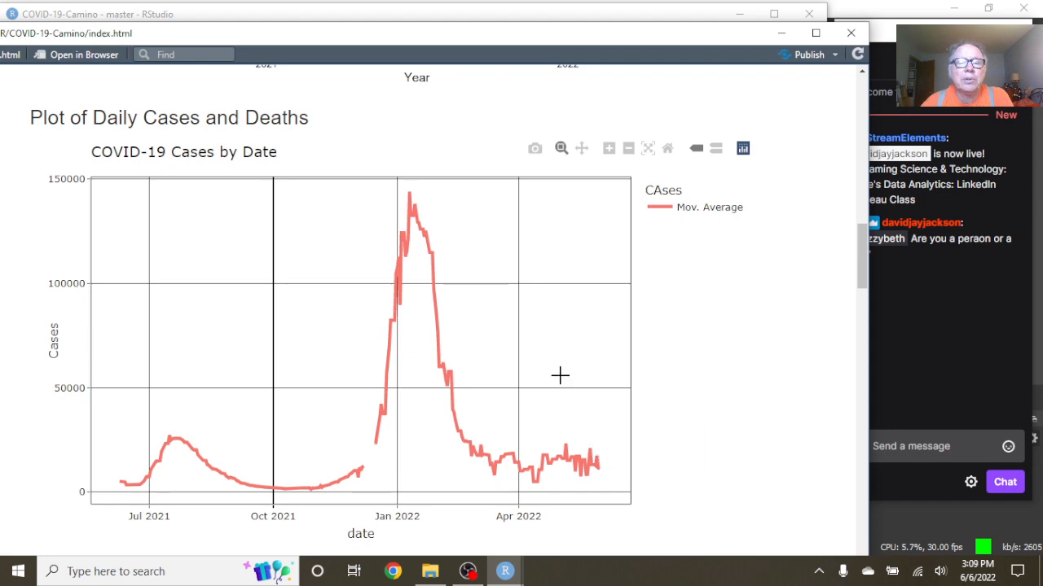
Scroll to the interactive daily cases and deaths moving-average plotly charts.
scroll(down, 3)
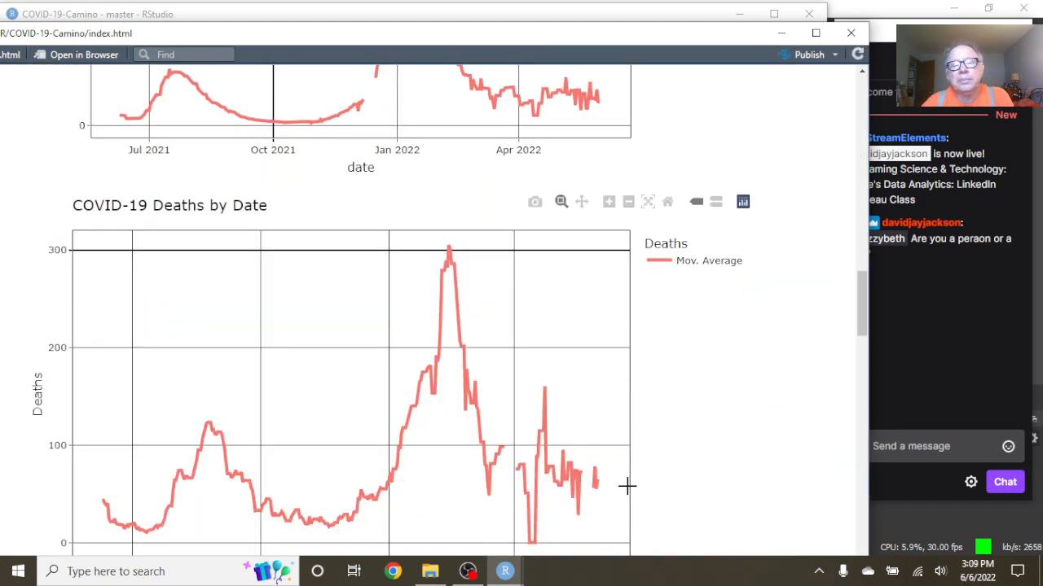
mouse_move(593, 466)
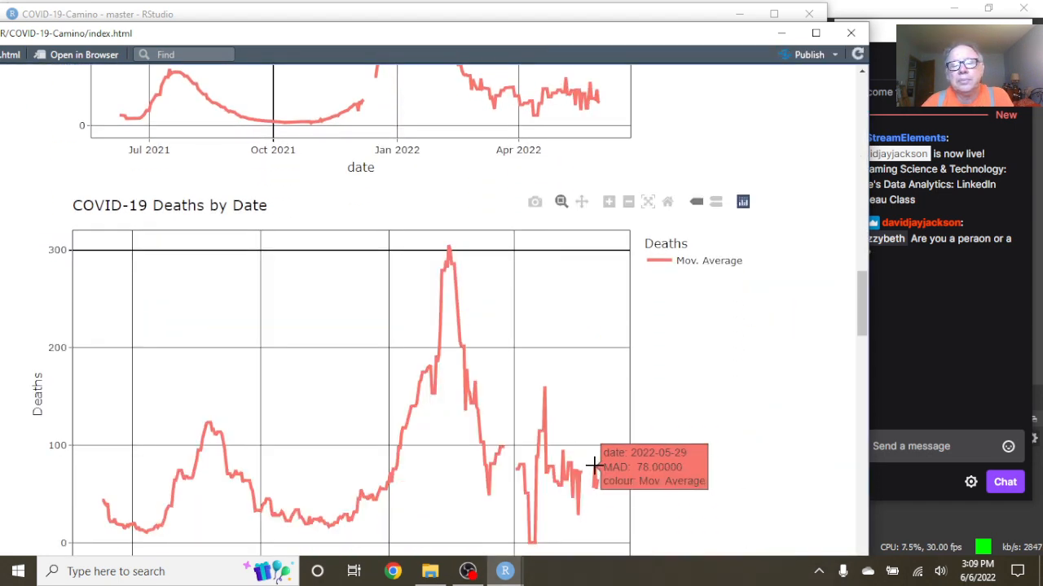
mouse_move(596, 483)
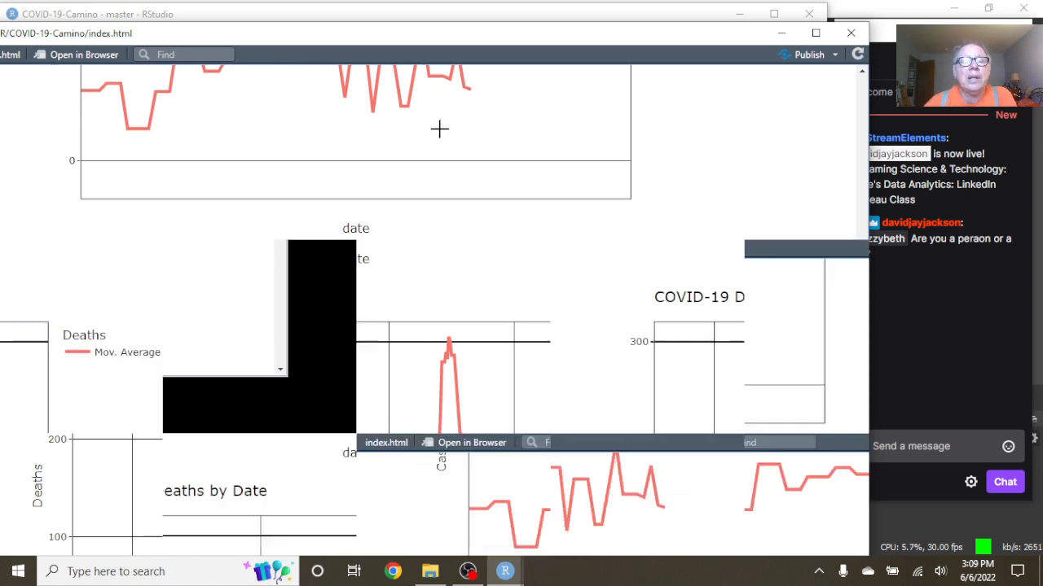
Scroll past the Weekly new_cases chart to the Weekly new_deaths bar chart.
scroll(down, 3)
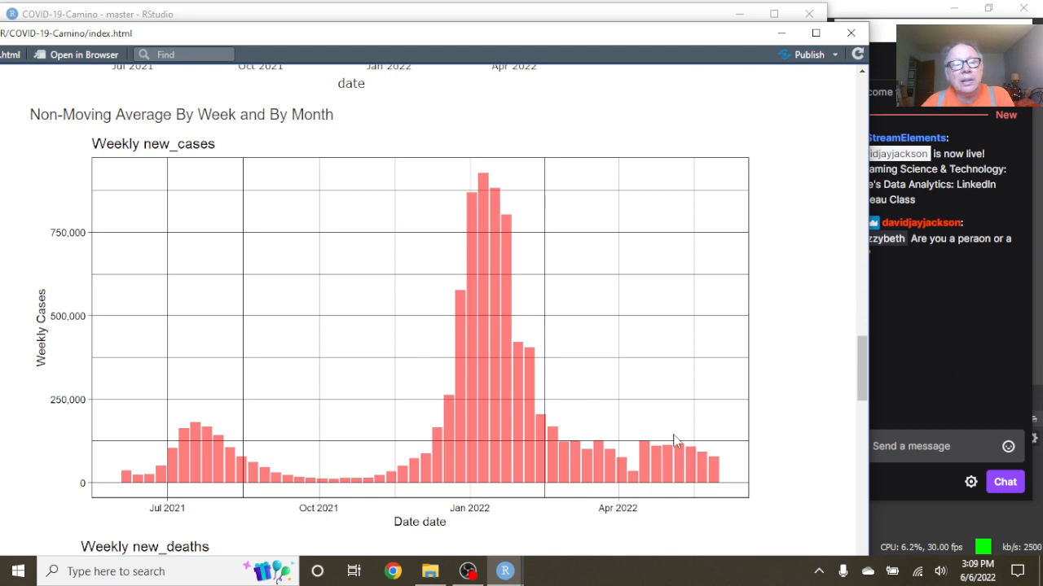
mouse_move(573, 463)
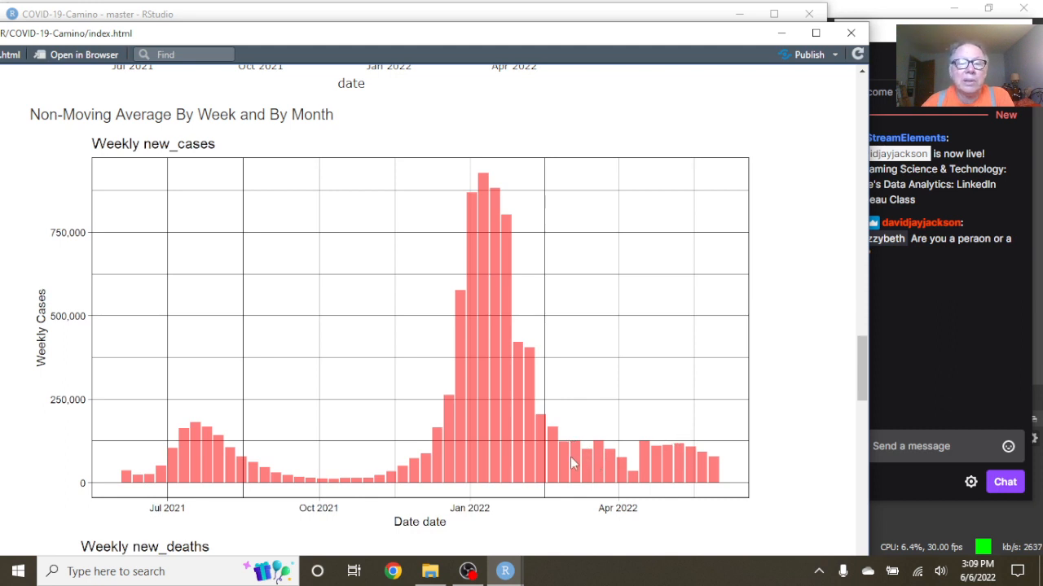
mouse_move(578, 450)
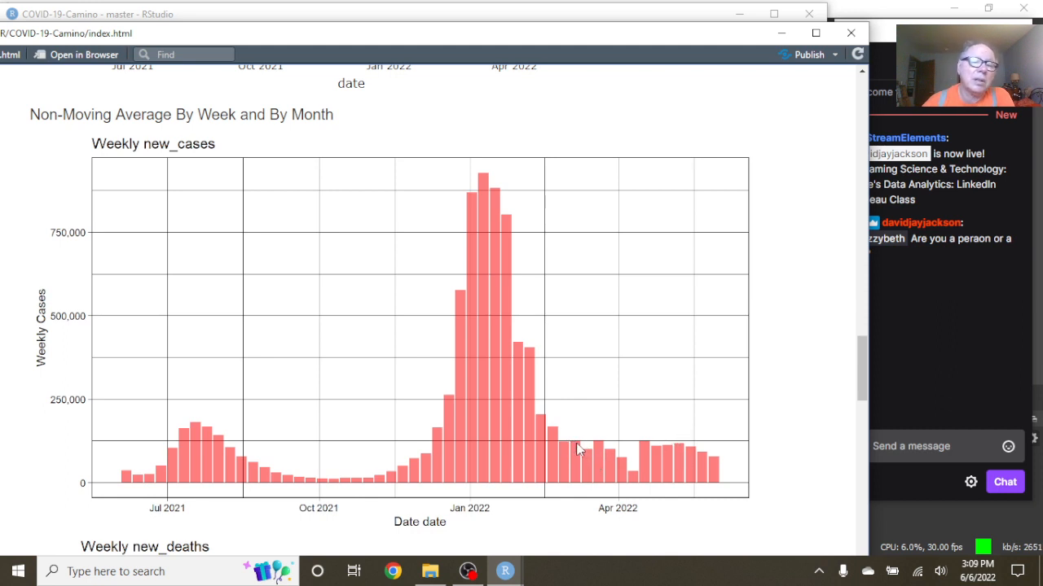
mouse_move(698, 471)
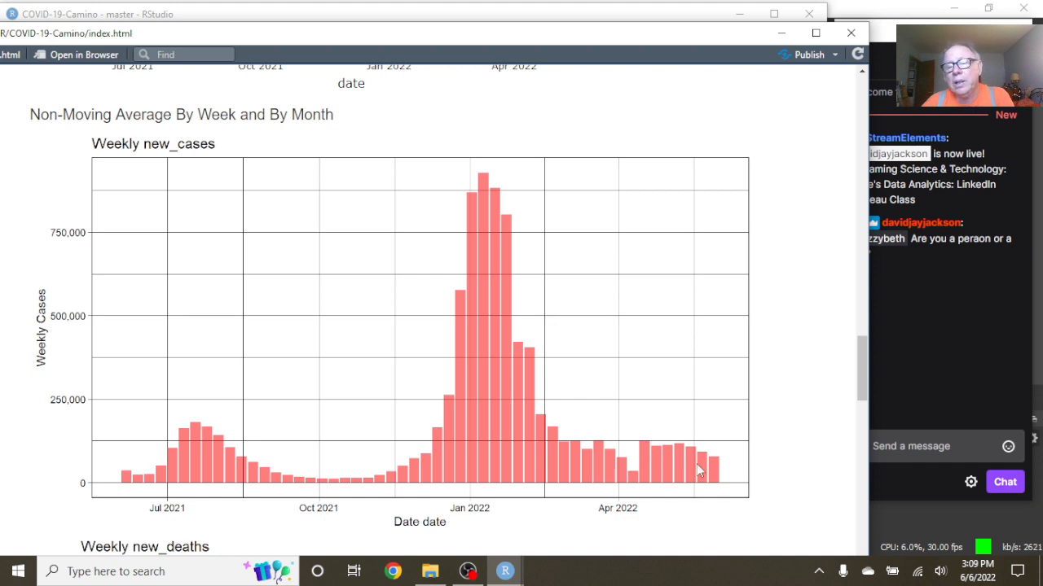
mouse_move(678, 450)
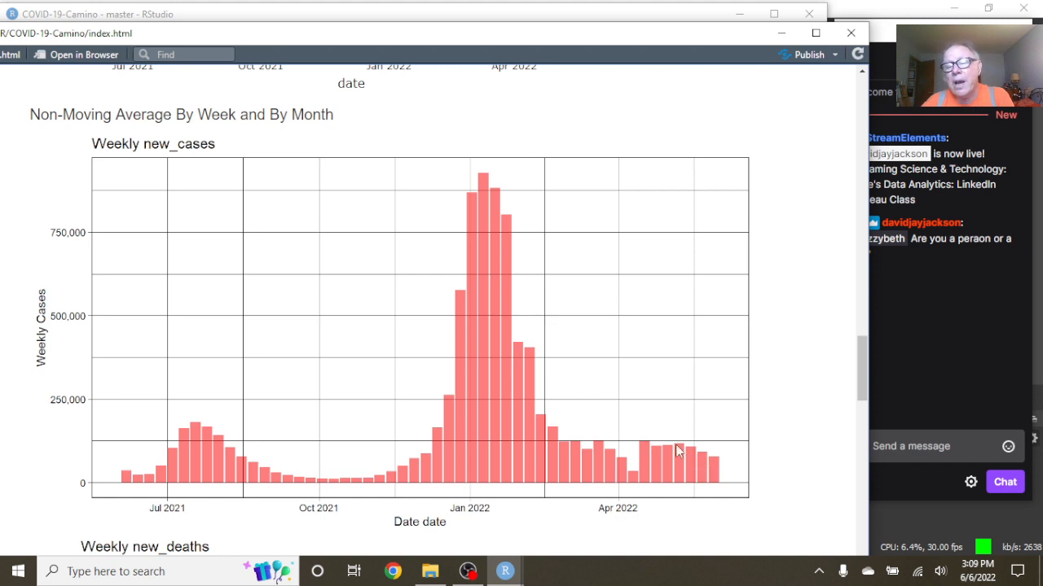
scroll(down, 3)
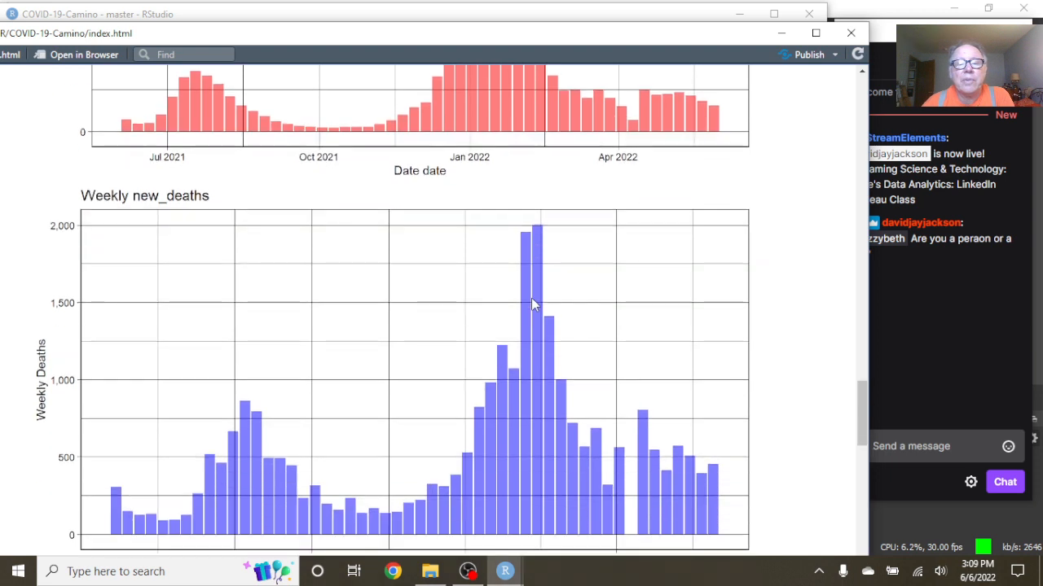
scroll(down, 3)
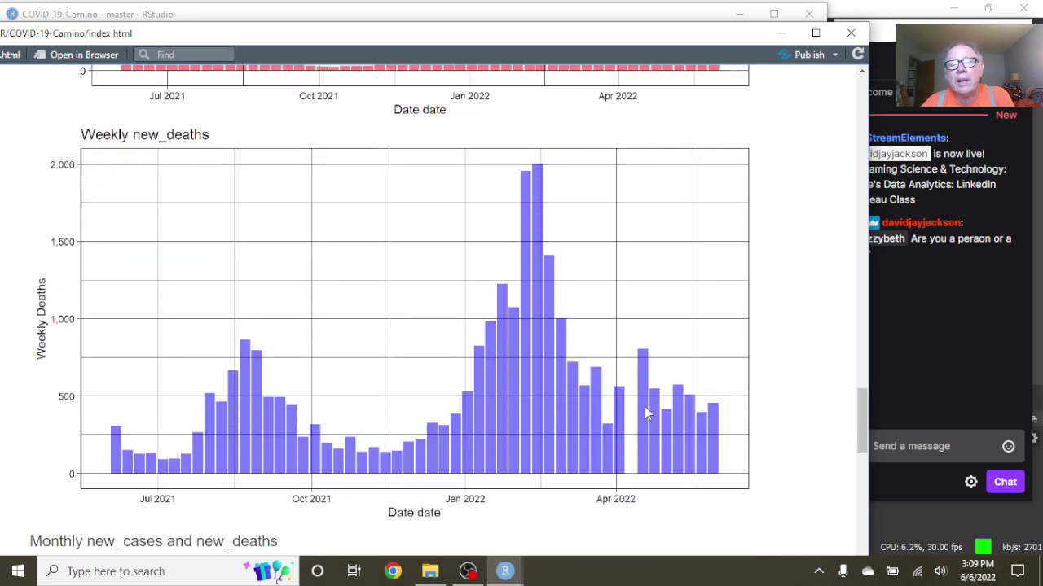
mouse_move(683, 422)
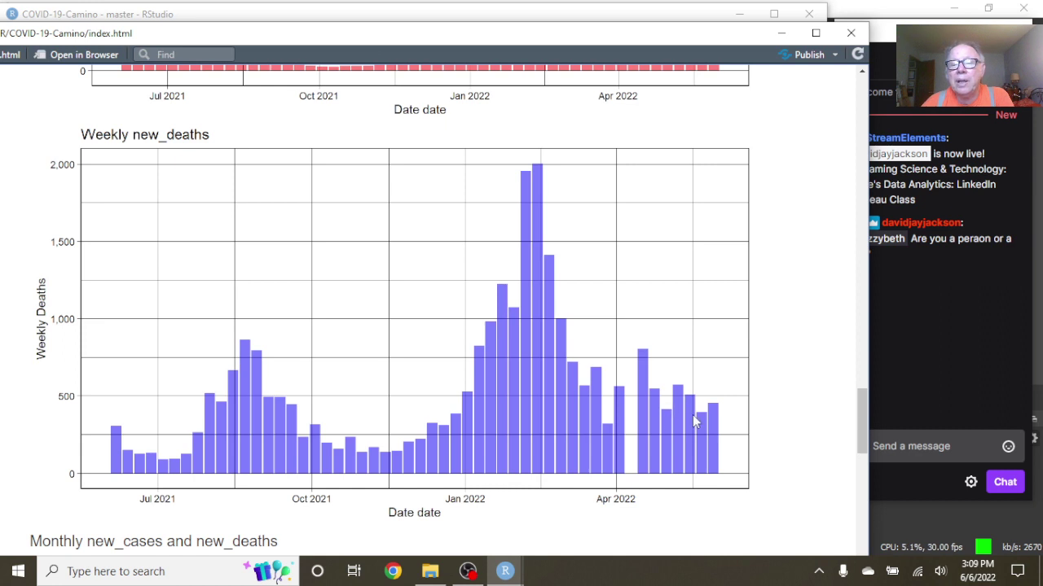
mouse_move(632, 396)
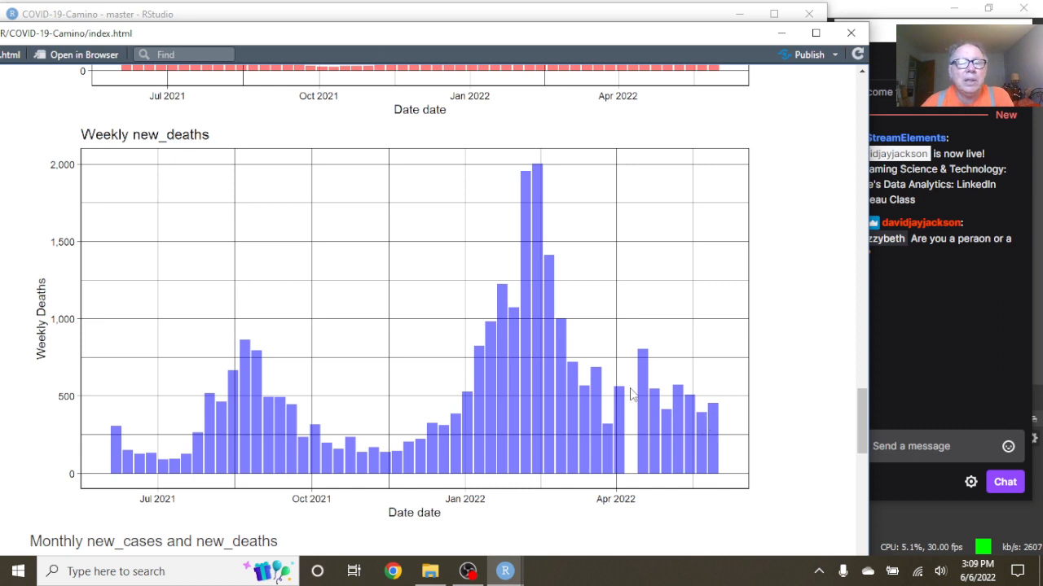
mouse_move(676, 392)
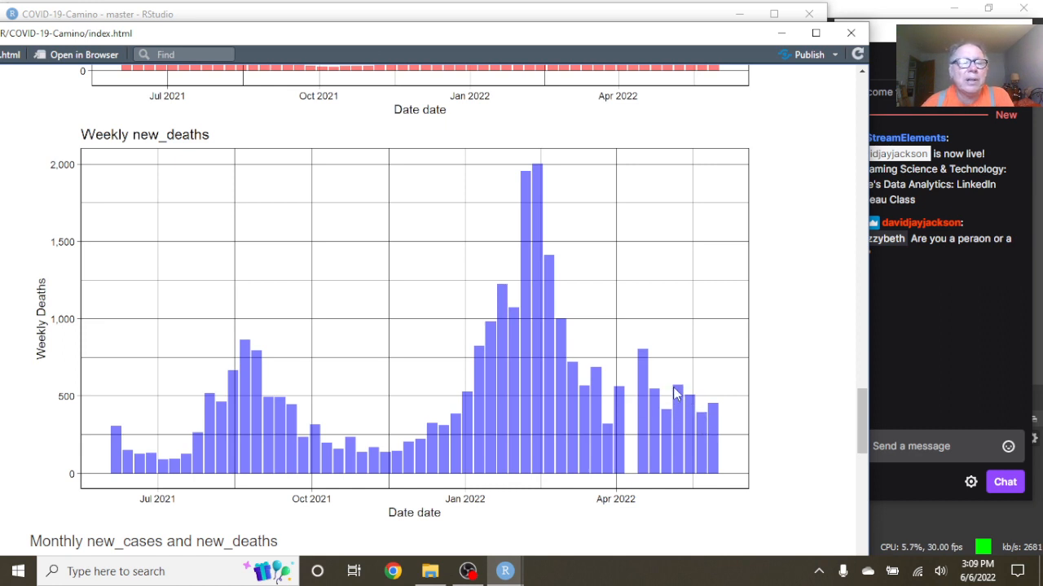
scroll(down, 3)
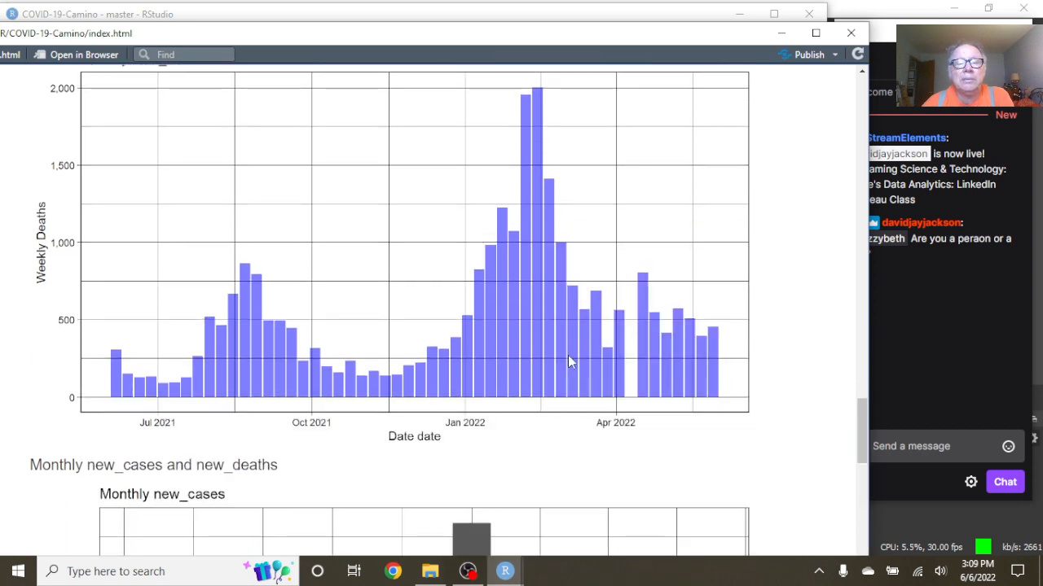
Review the Monthly new_cases and new_deaths charts and close the report viewer.
scroll(down, 3)
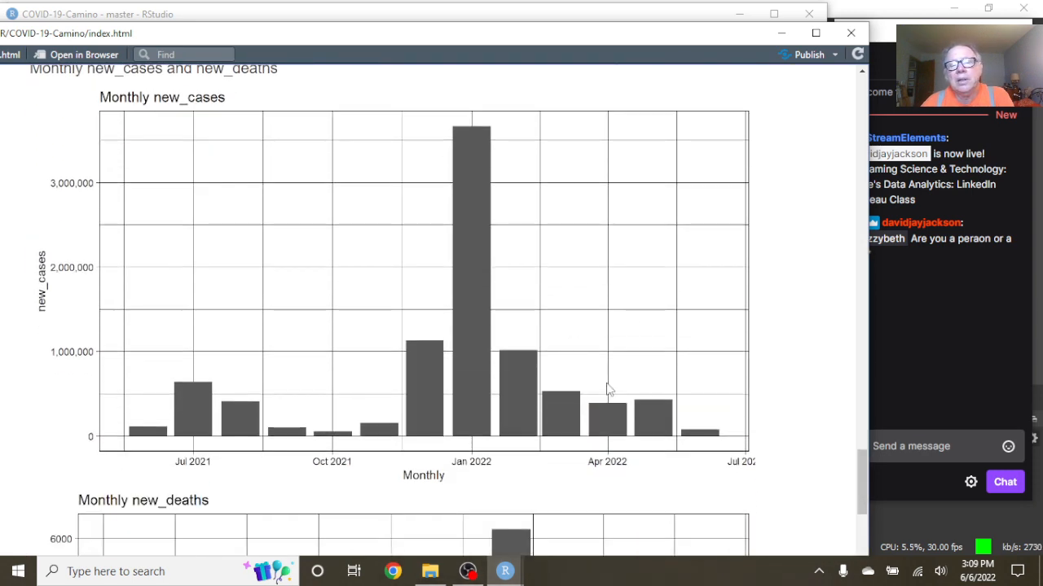
mouse_move(652, 410)
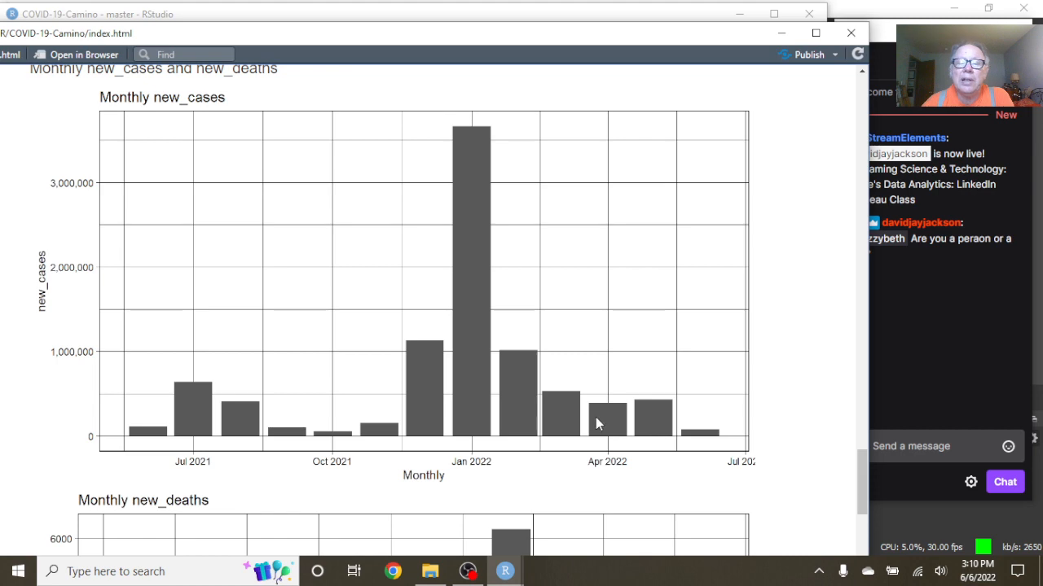
scroll(down, 3)
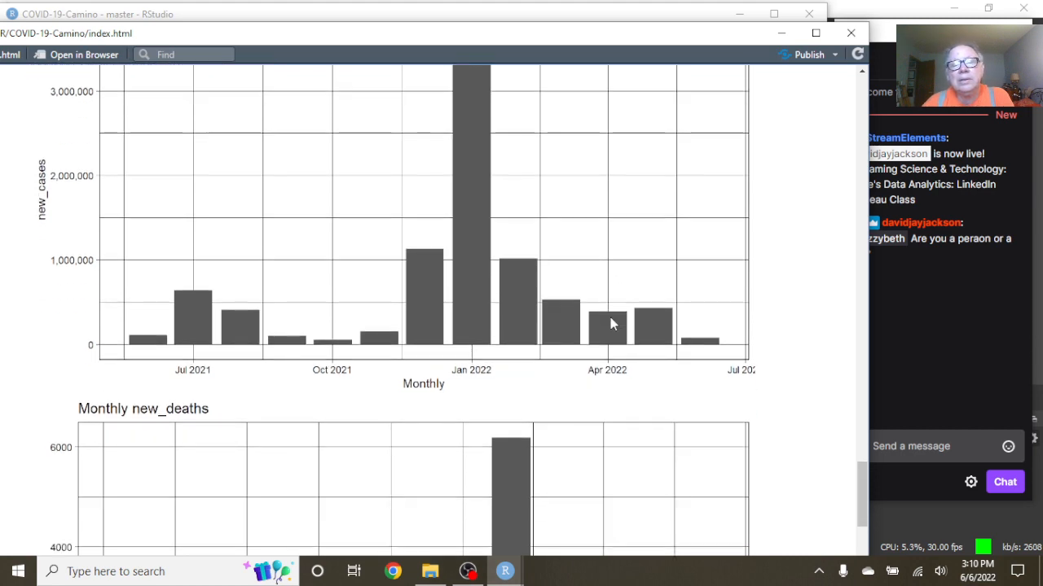
scroll(down, 3)
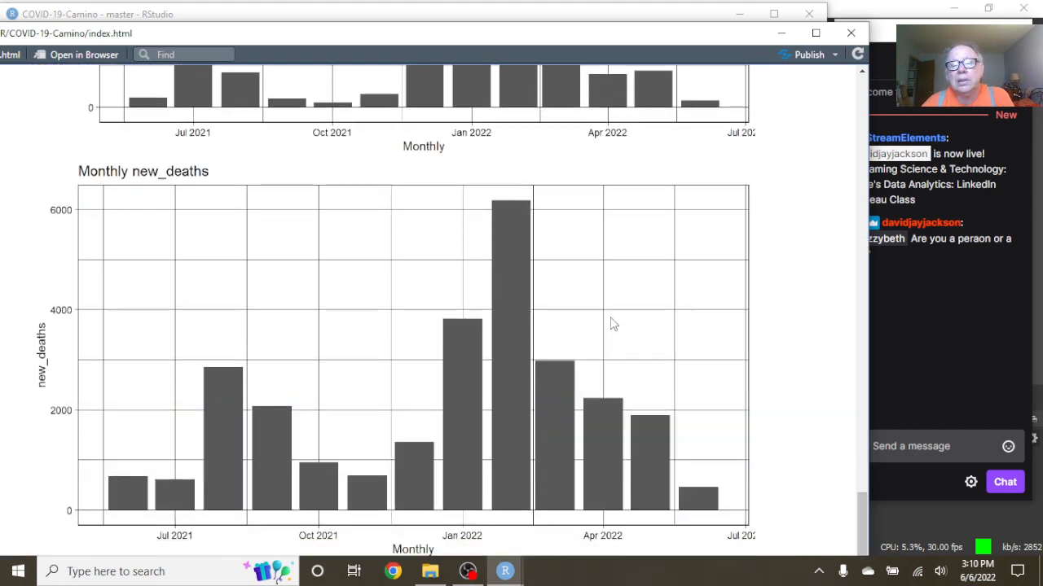
mouse_move(660, 479)
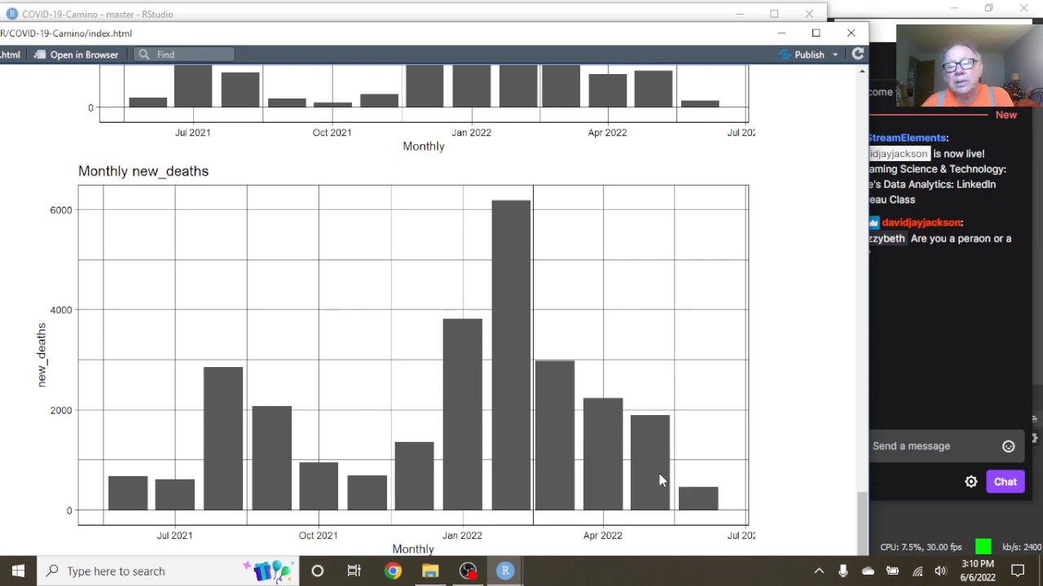
mouse_move(635, 464)
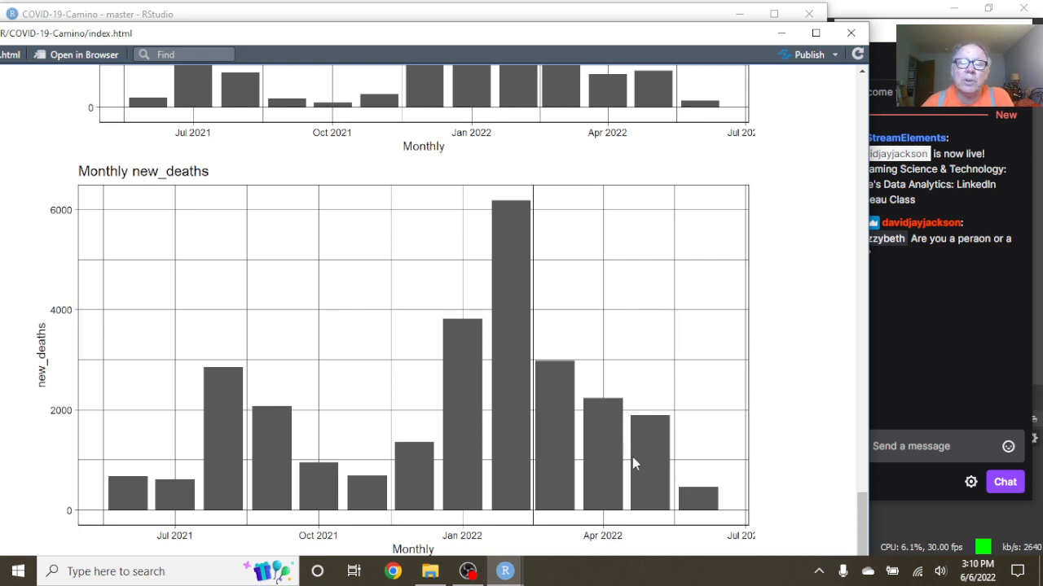
mouse_move(635, 459)
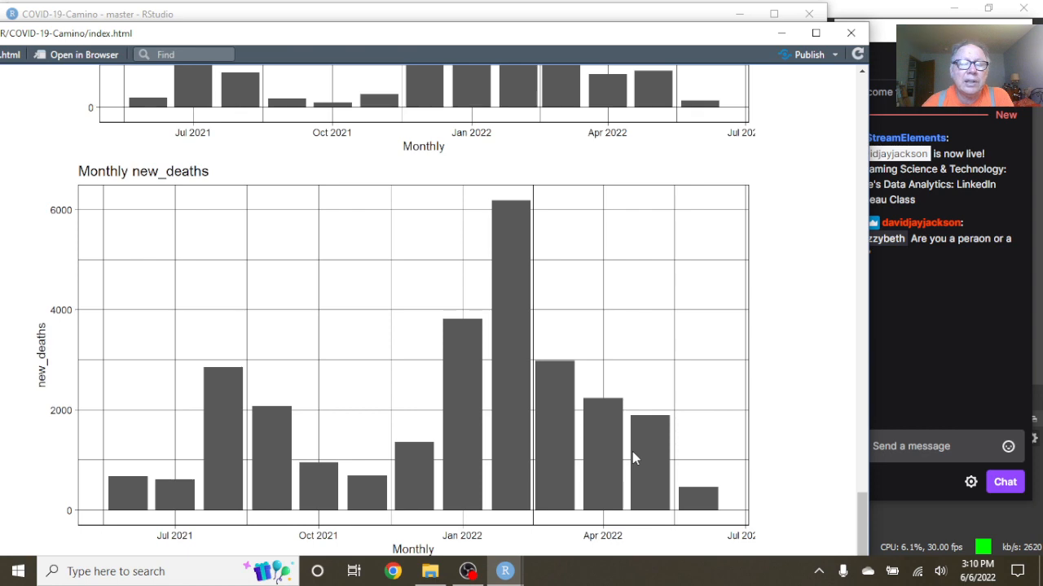
click(850, 33)
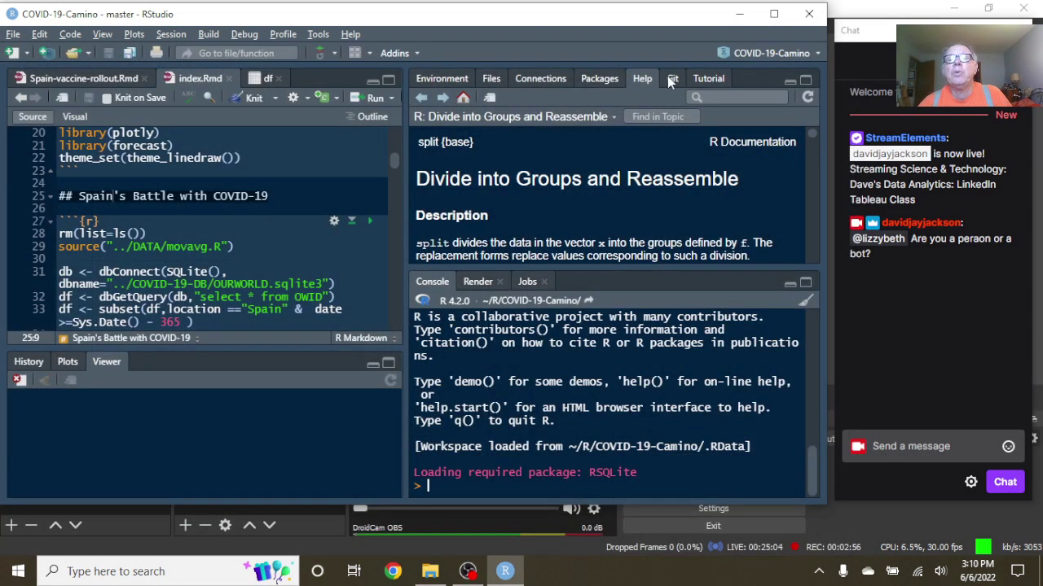
Show the Git changes pane and stage index.html and another rendered output file.
click(671, 78)
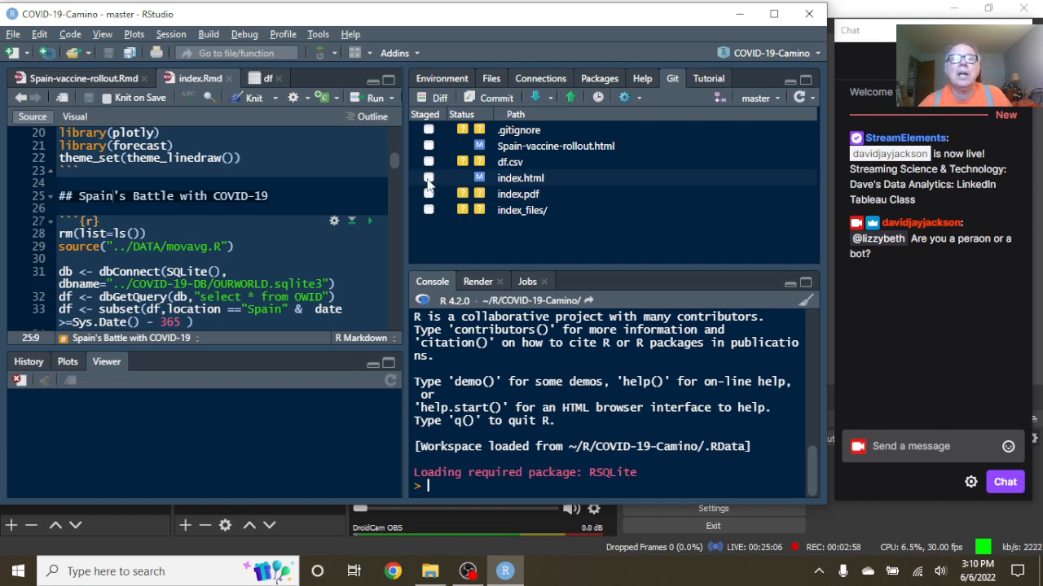
click(428, 177)
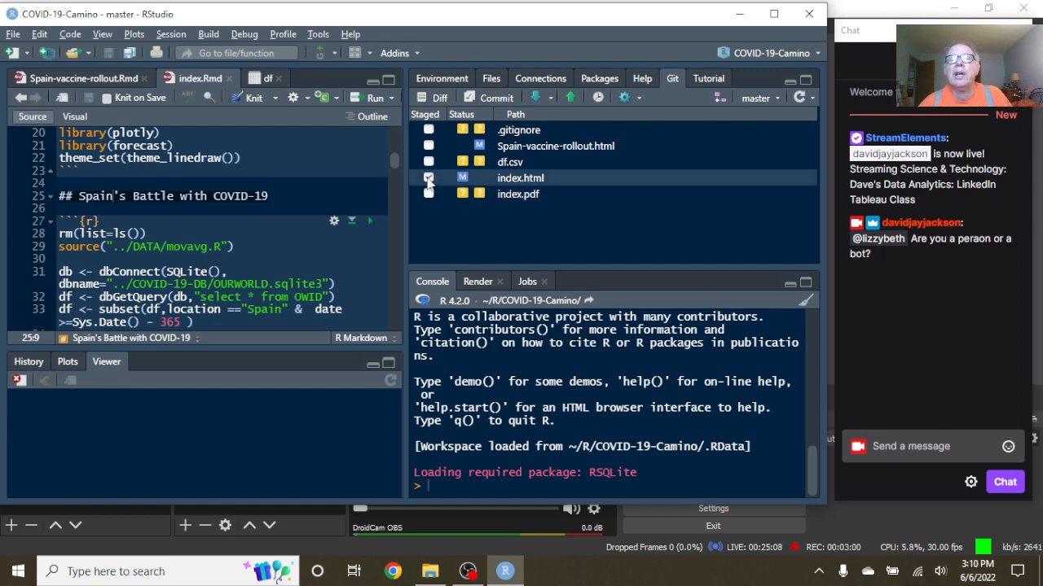
click(429, 177)
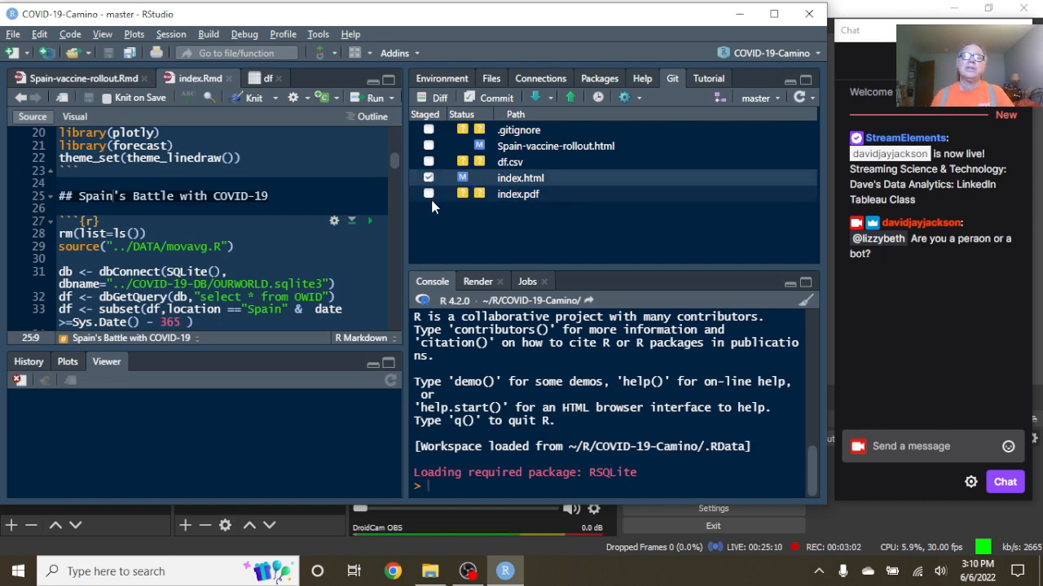